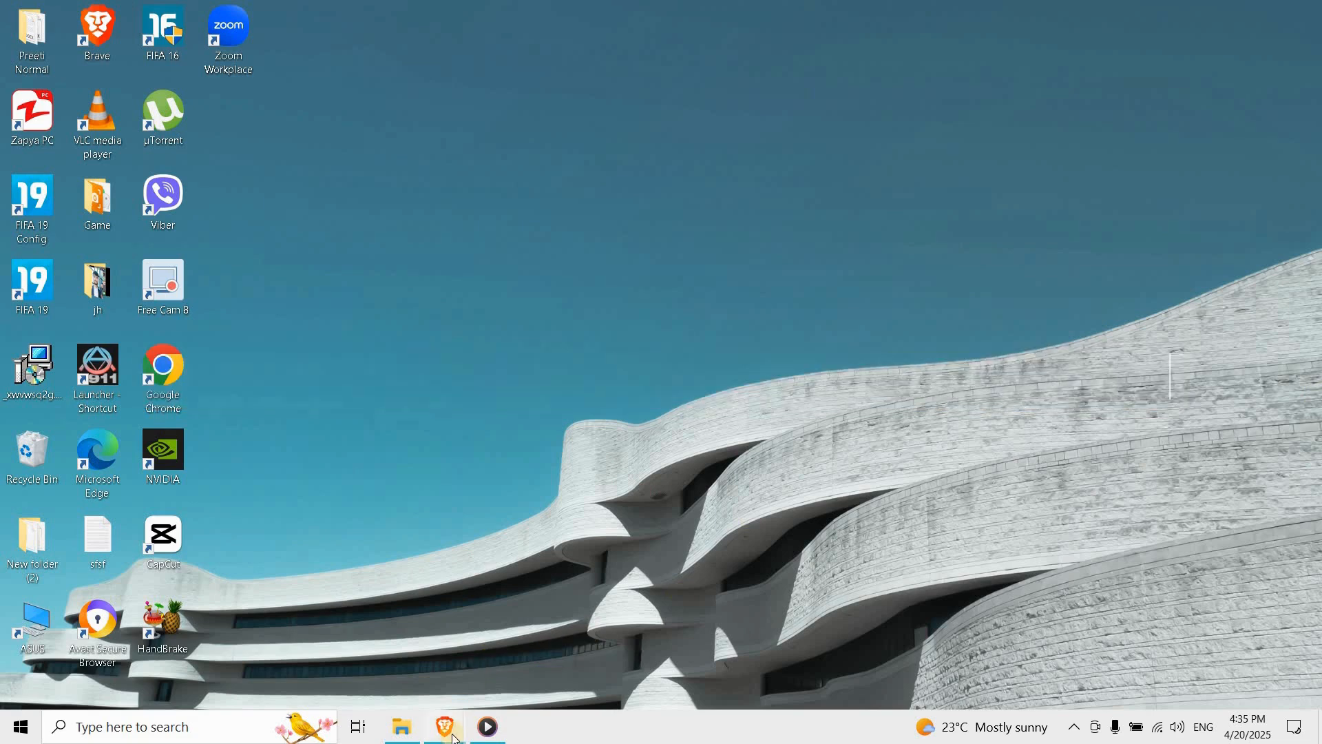
# Step: Launch Brave from the taskbar to reach SHEIN's customer service sign-in page
pyautogui.click(443, 726)
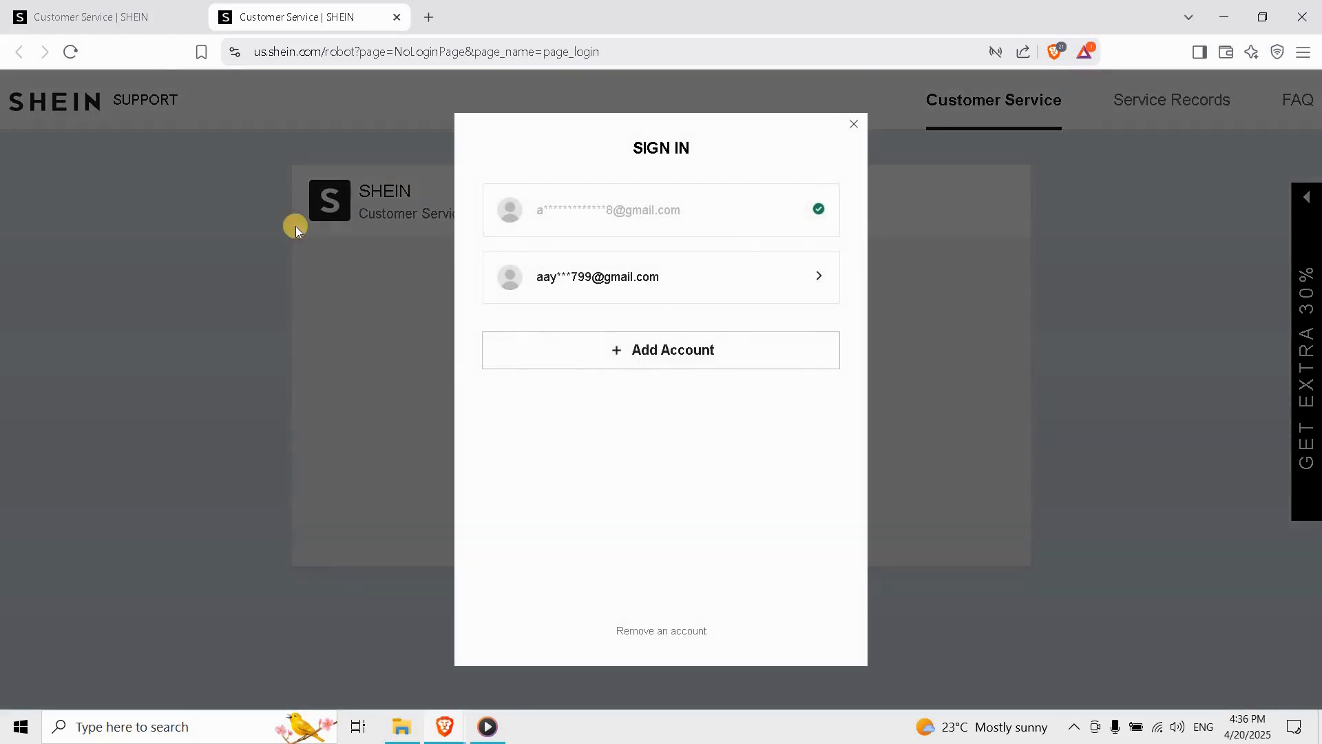
# Step: Switch to the first 'Customer Service | SHEIN' tab showing the signed-in chat
pyautogui.click(852, 124)
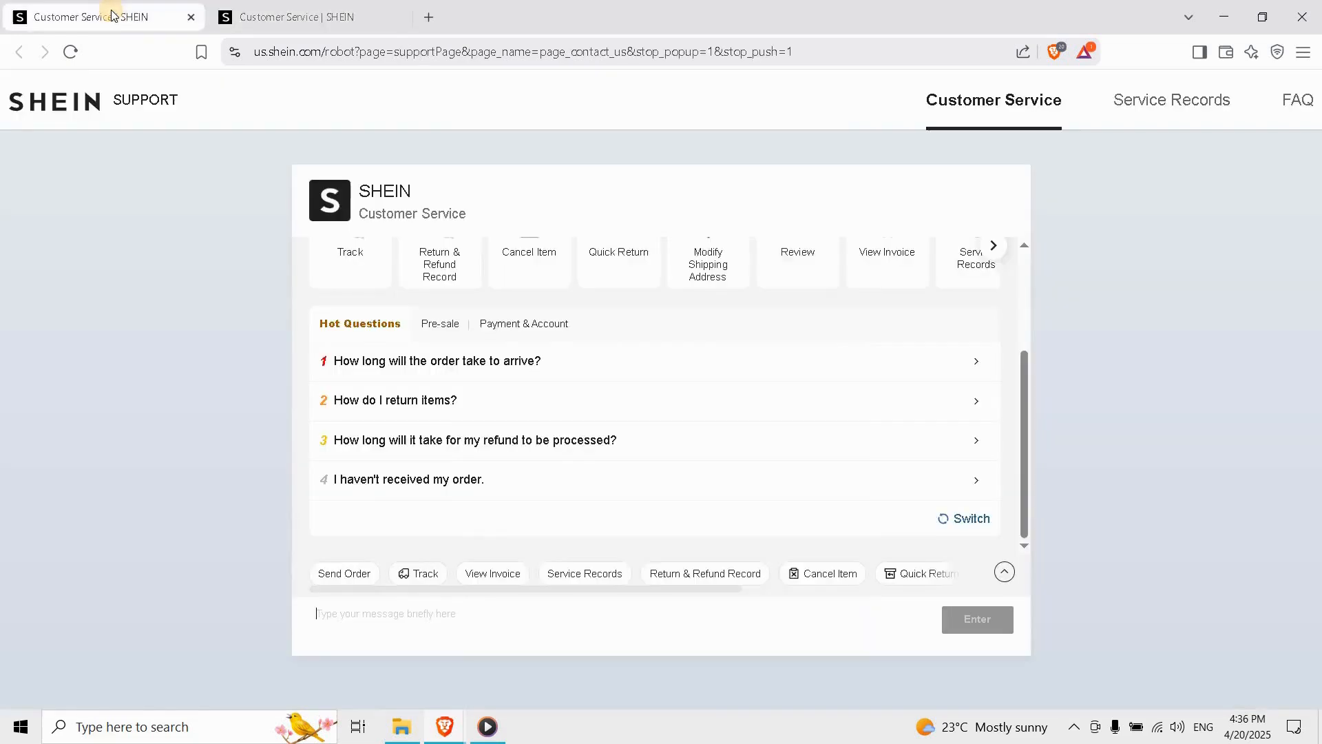
pyautogui.moveTo(855, 200)
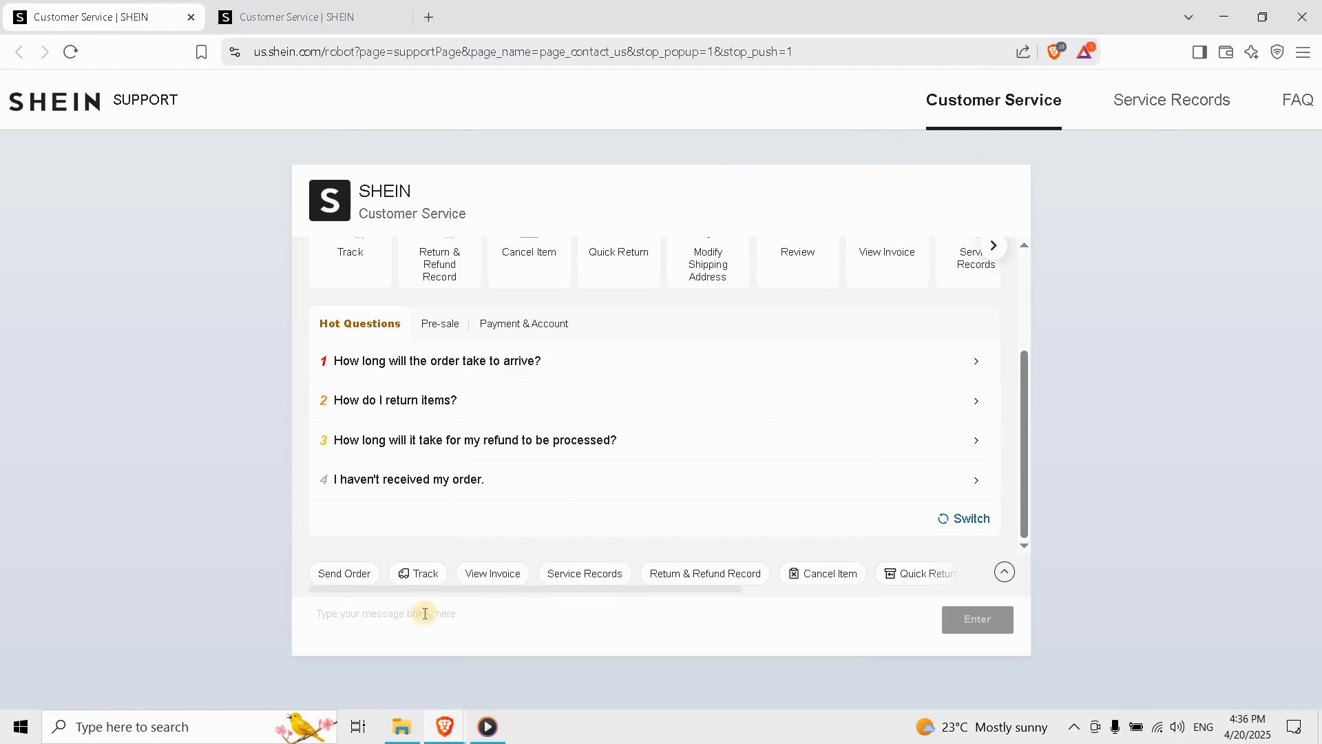
# Step: Send 'Account temporarily frozen.' to the SHEIN chatbot
pyautogui.write('Account tempor')
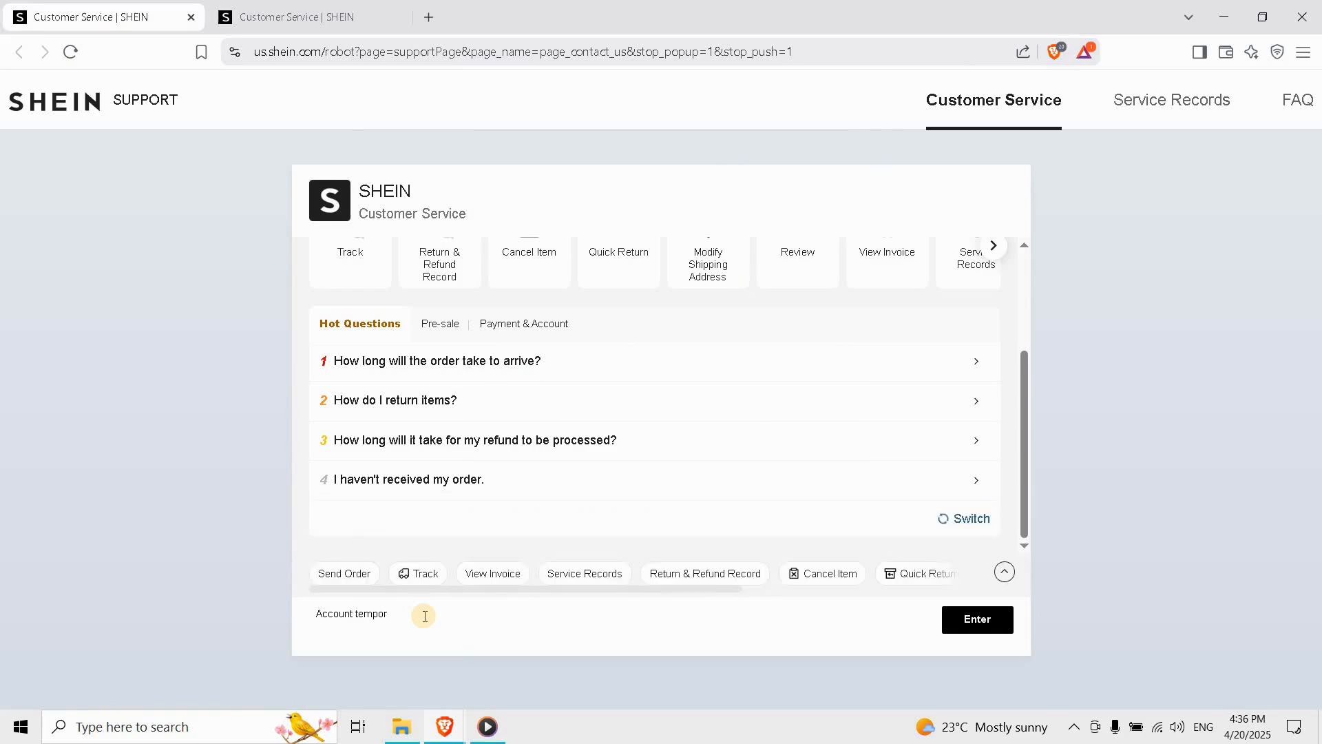
pyautogui.write('arily fi')
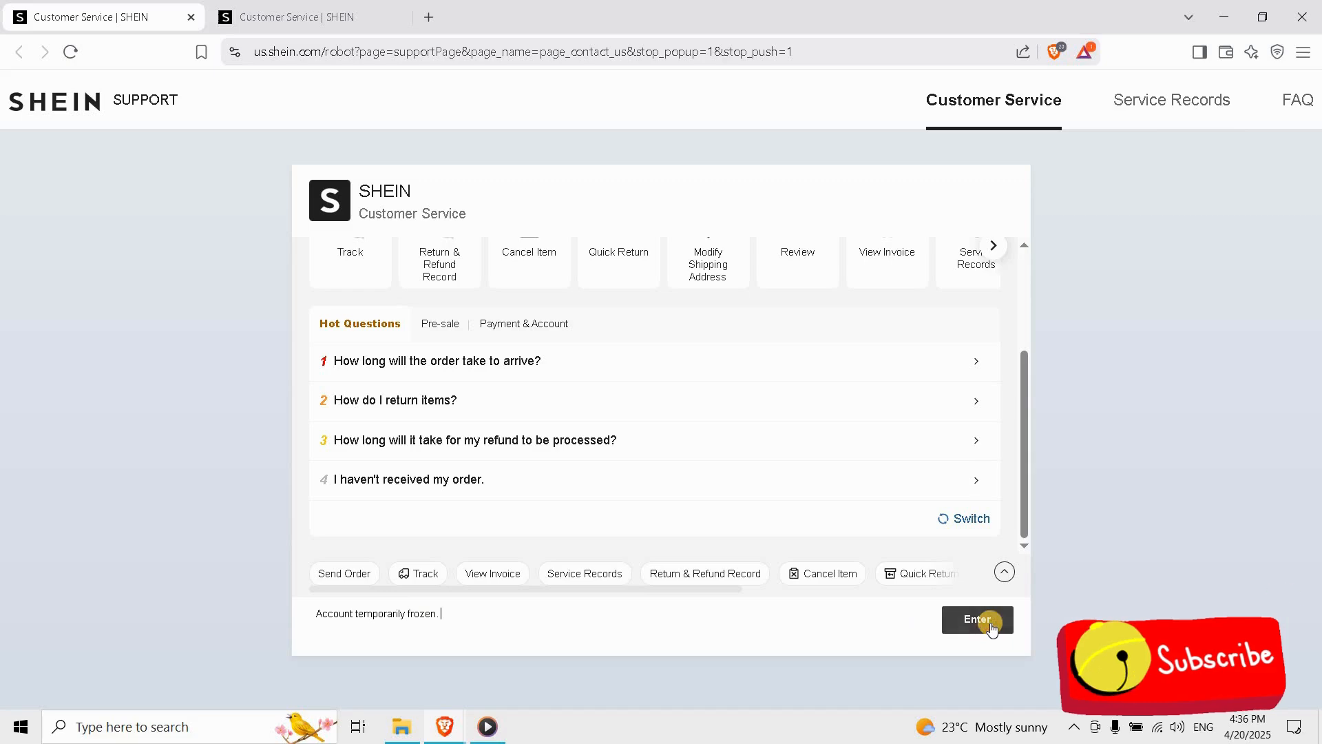
pyautogui.click(977, 619)
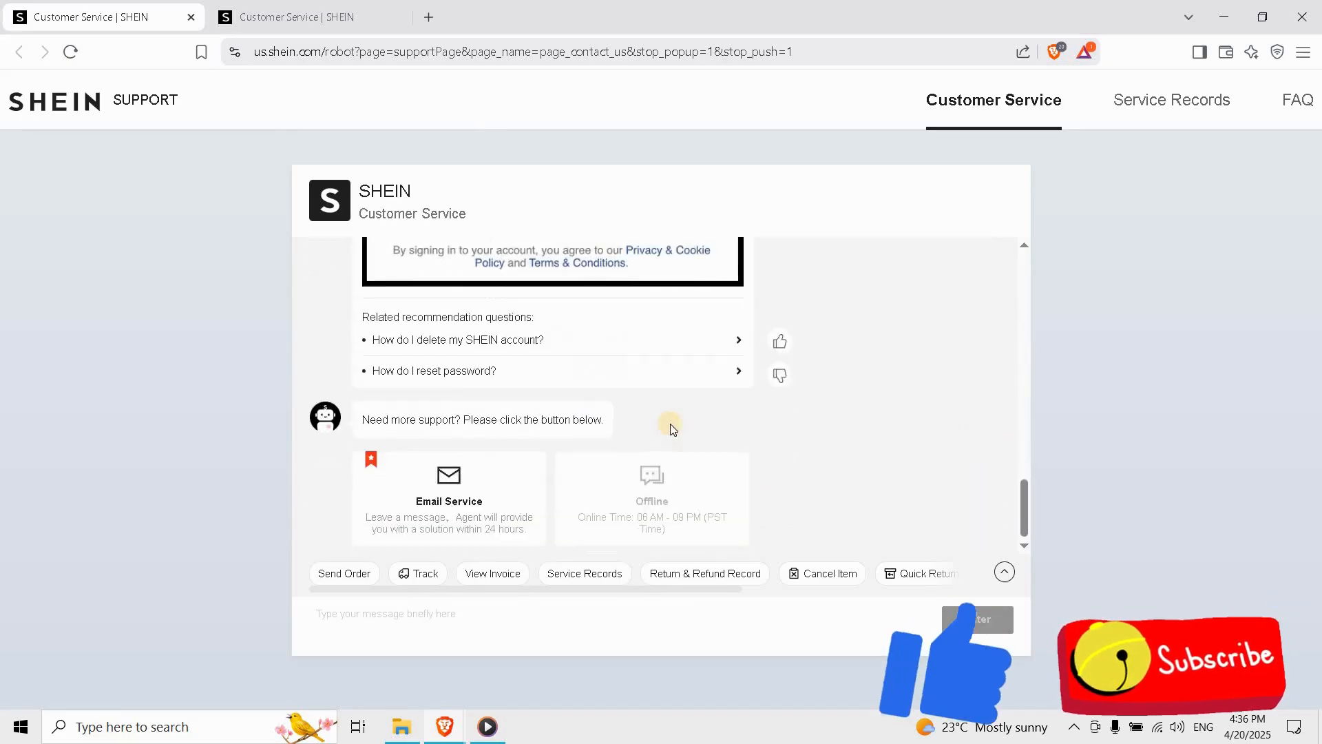